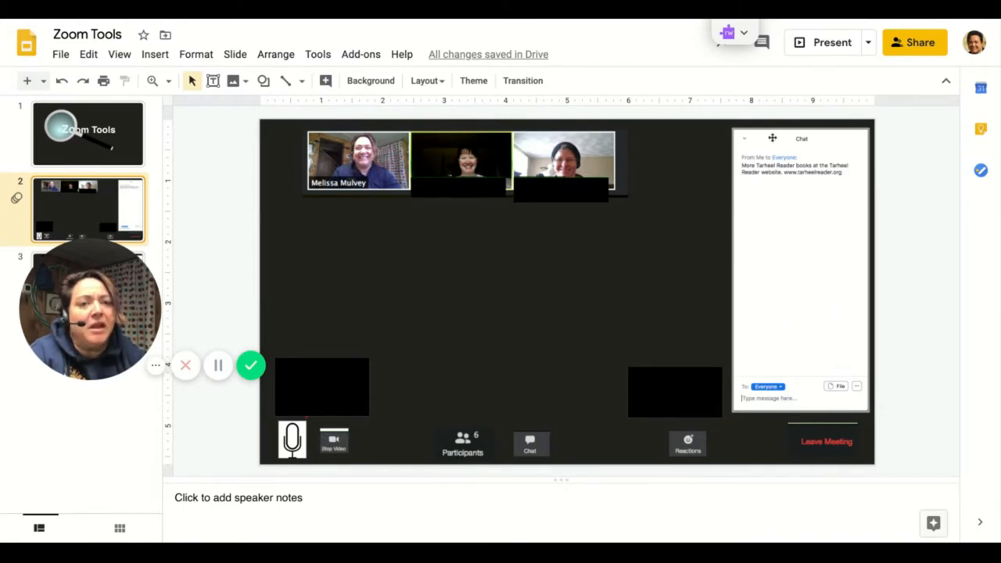
mouse_move(810, 334)
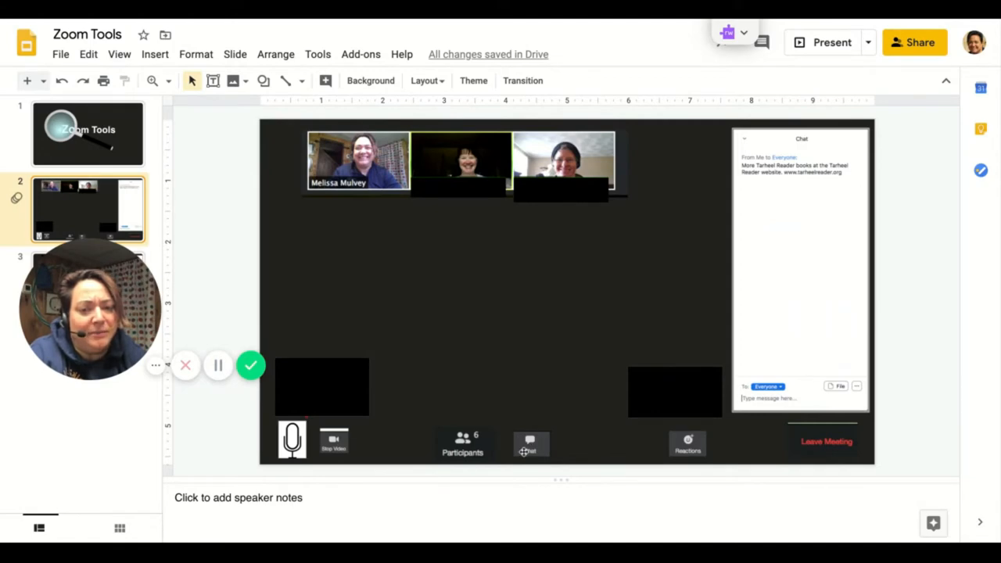
mouse_move(773, 289)
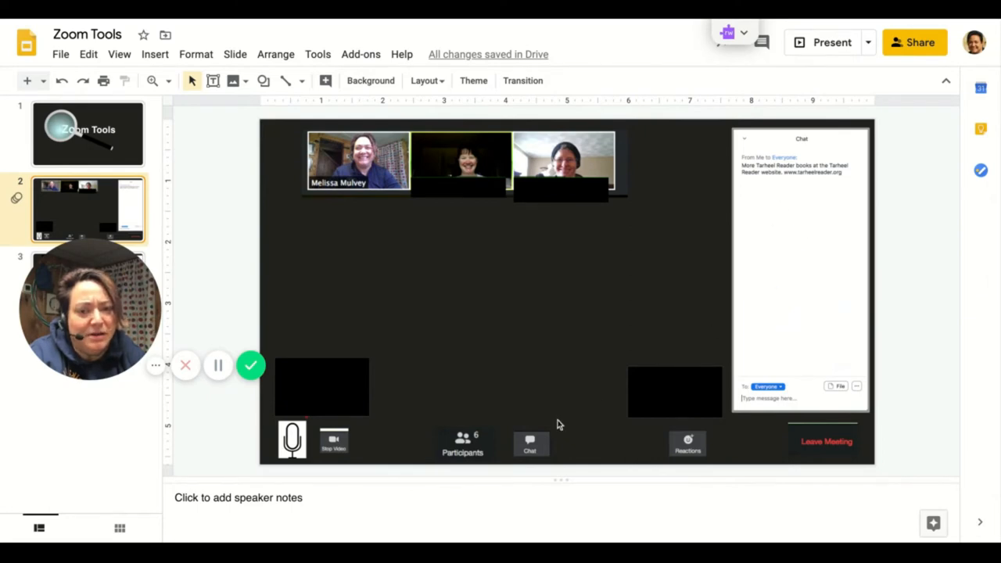
mouse_move(531, 444)
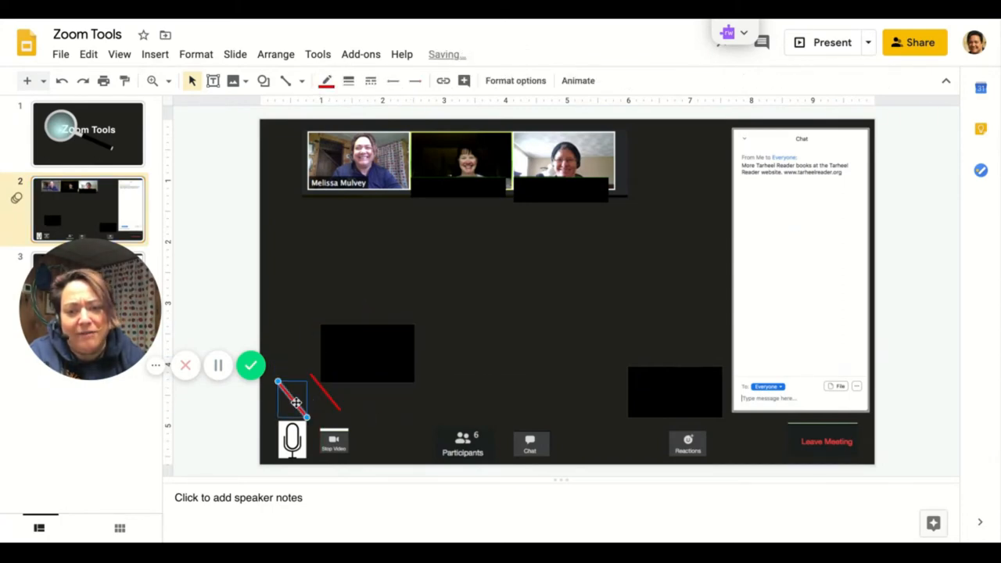
Nudge the red mute slash down so it sits across the microphone icon
drag(294, 398, 294, 437)
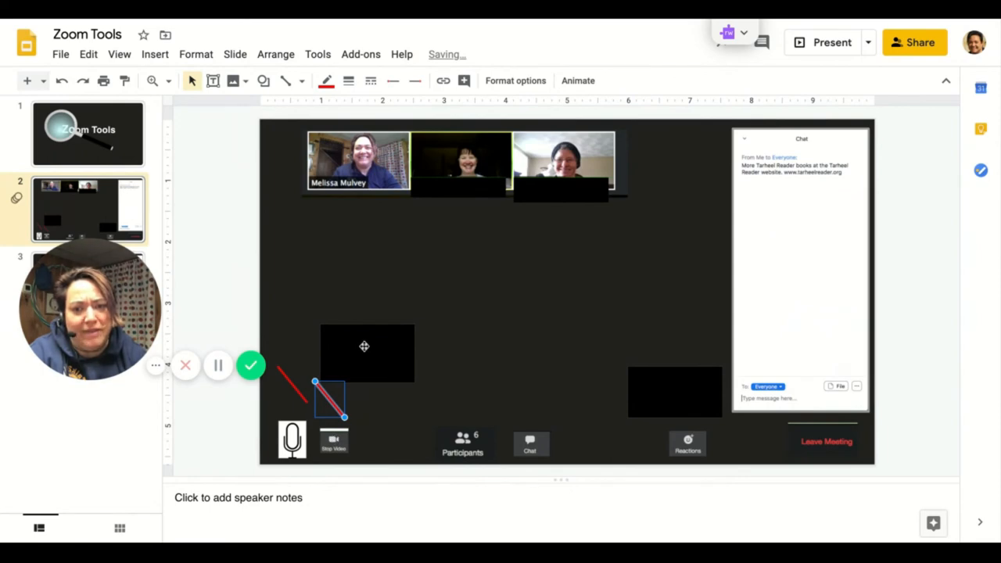
Move the black cover box down over the red slash beside the mic icon
click(362, 351)
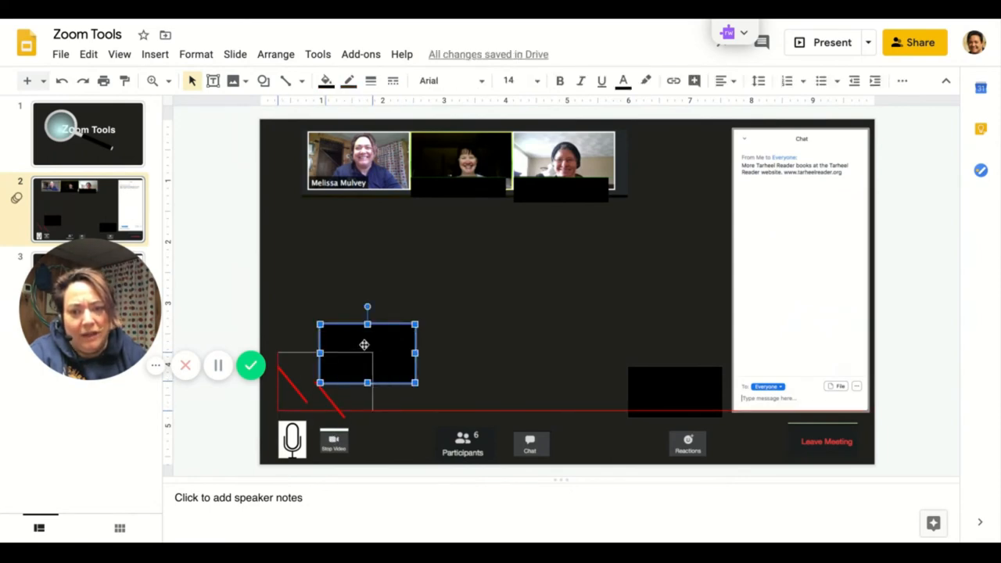
drag(366, 352, 321, 381)
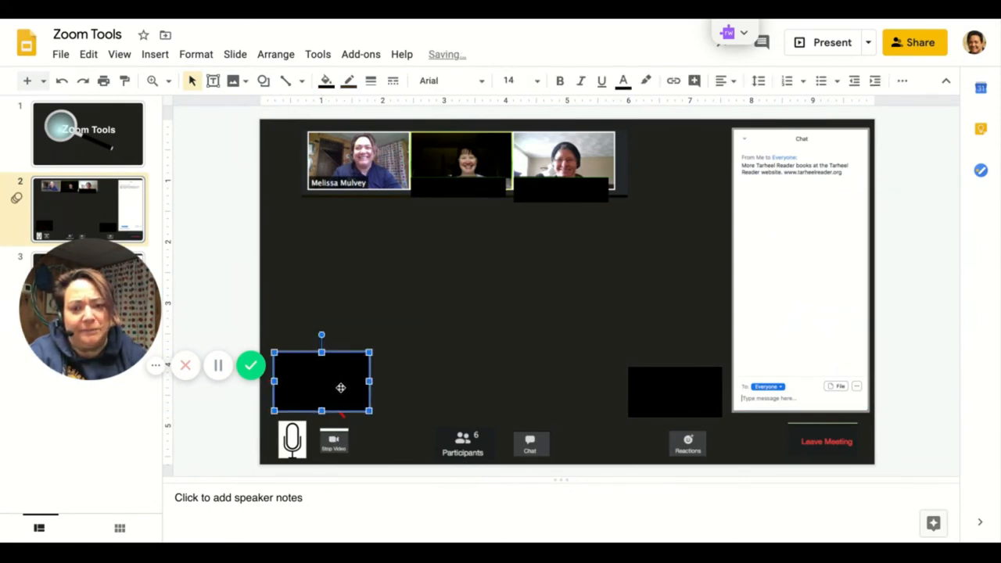
mouse_move(384, 448)
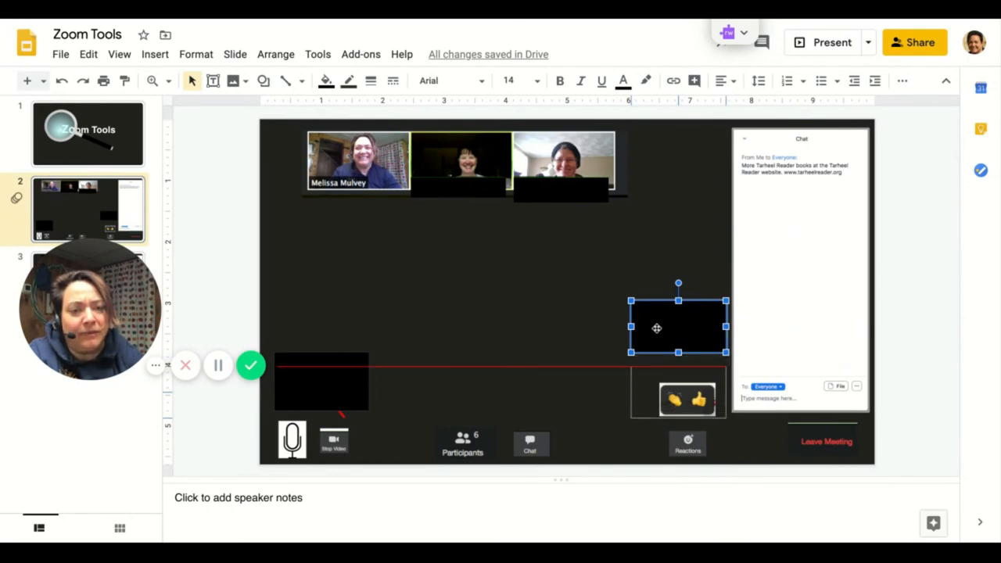
Slide the right-hand black box back down over the clapping and thumbs-up emojis
drag(678, 327, 679, 391)
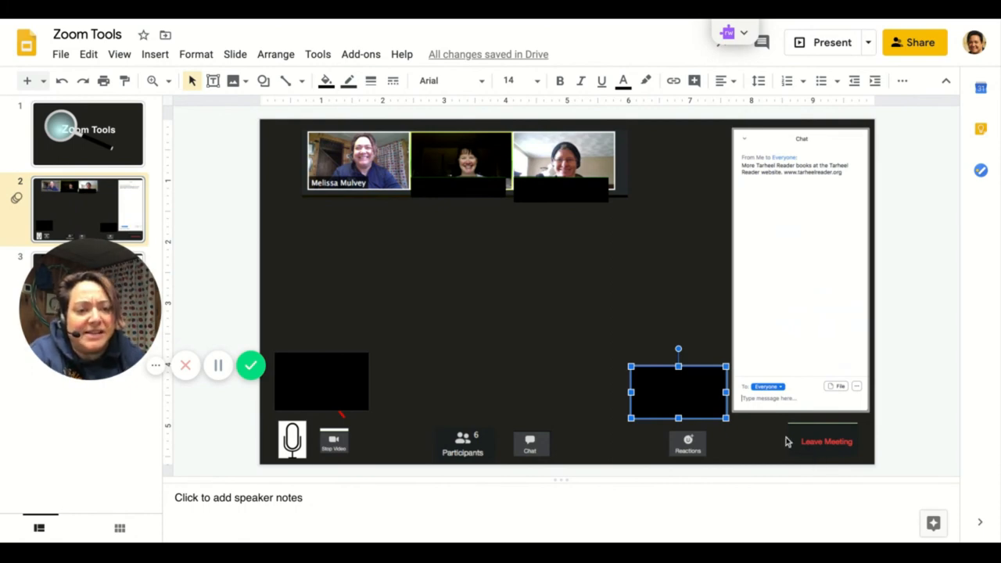
mouse_move(788, 441)
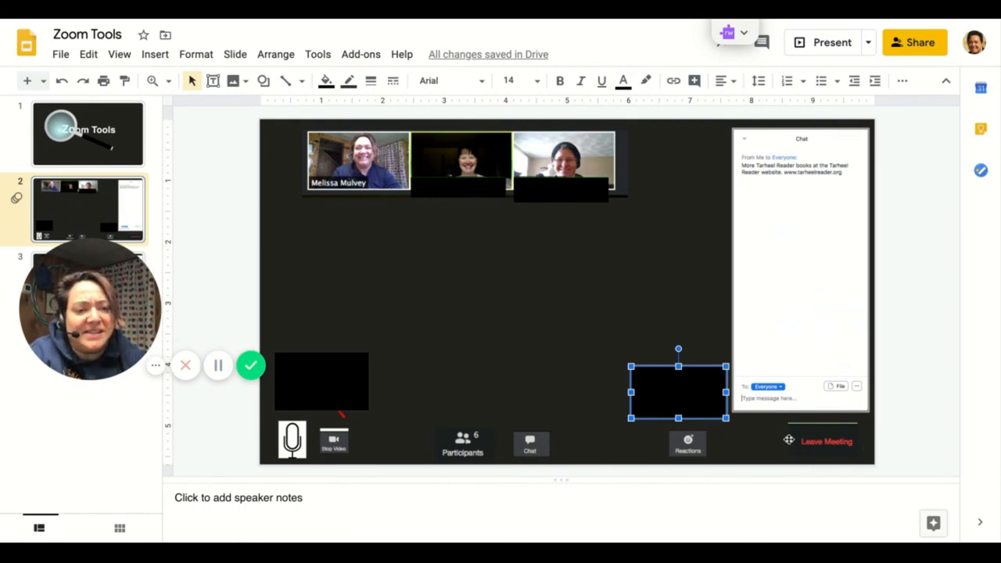